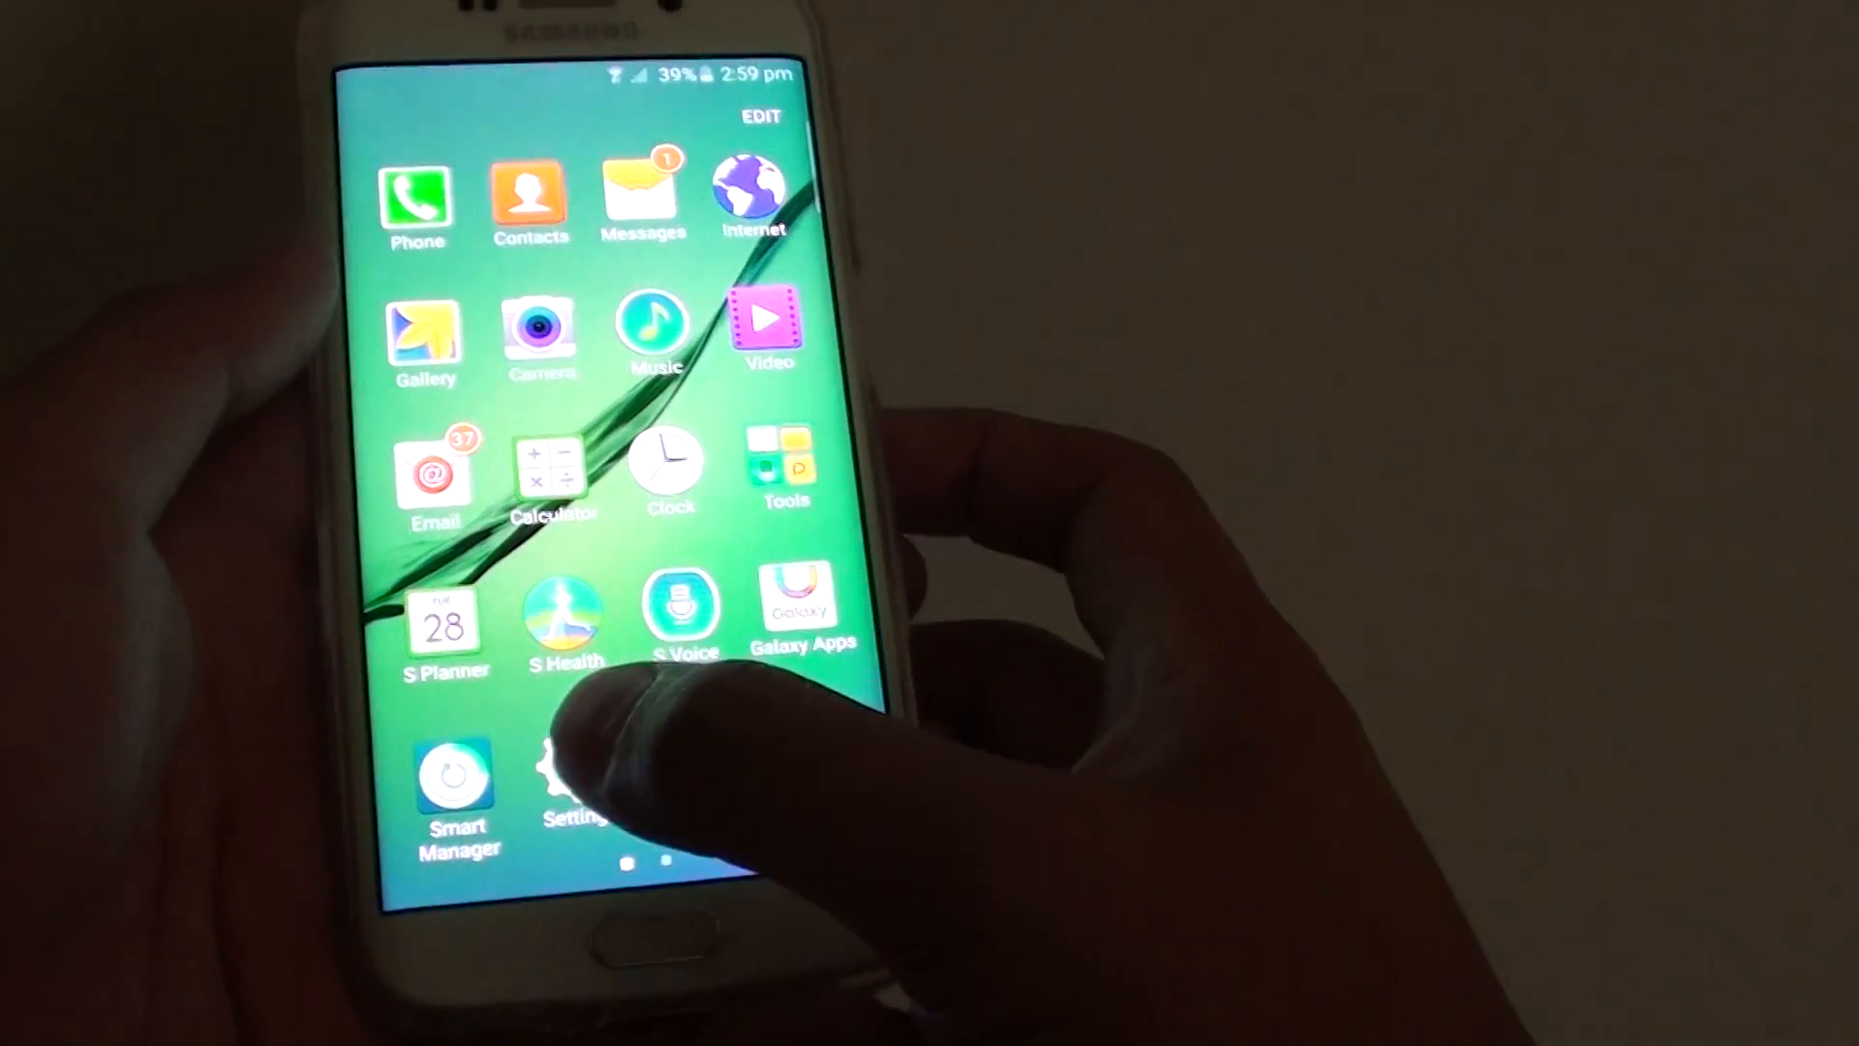
Step: Go from the home screen into Settings and reach Sounds and notifications
left_click(573, 782)
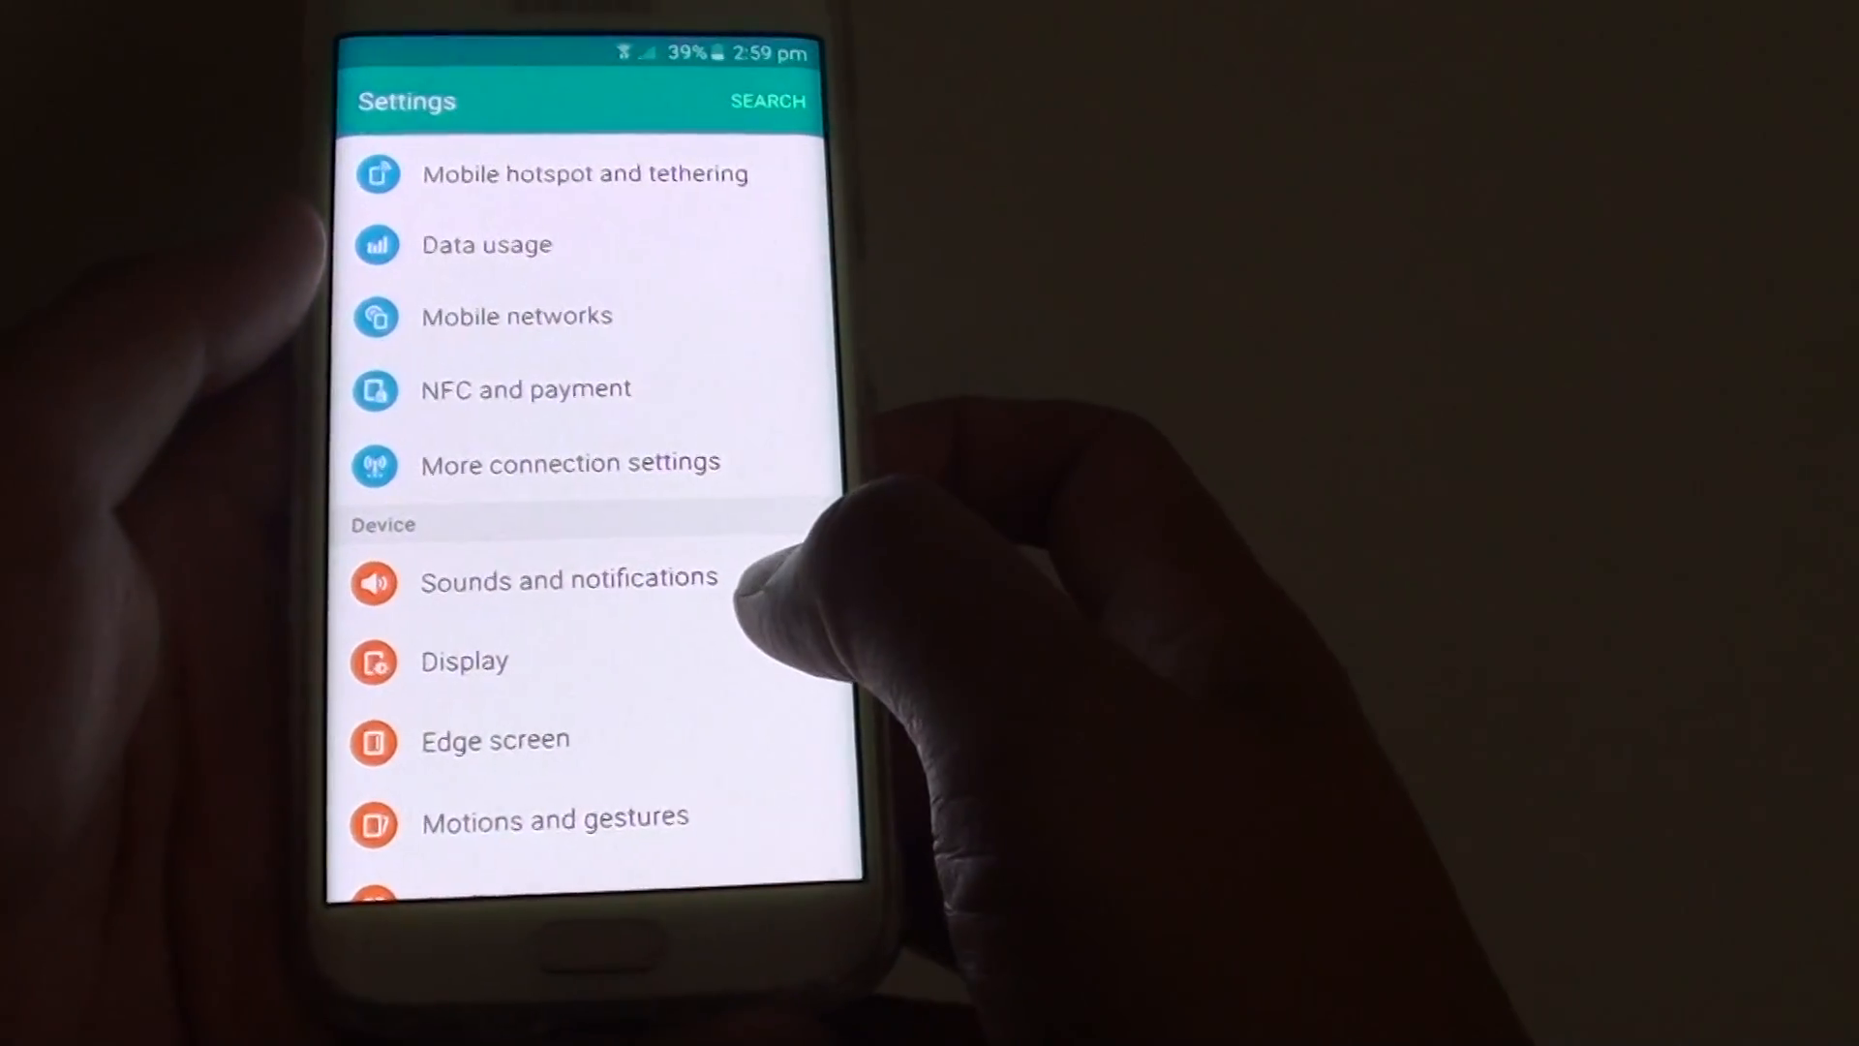
left_click(568, 579)
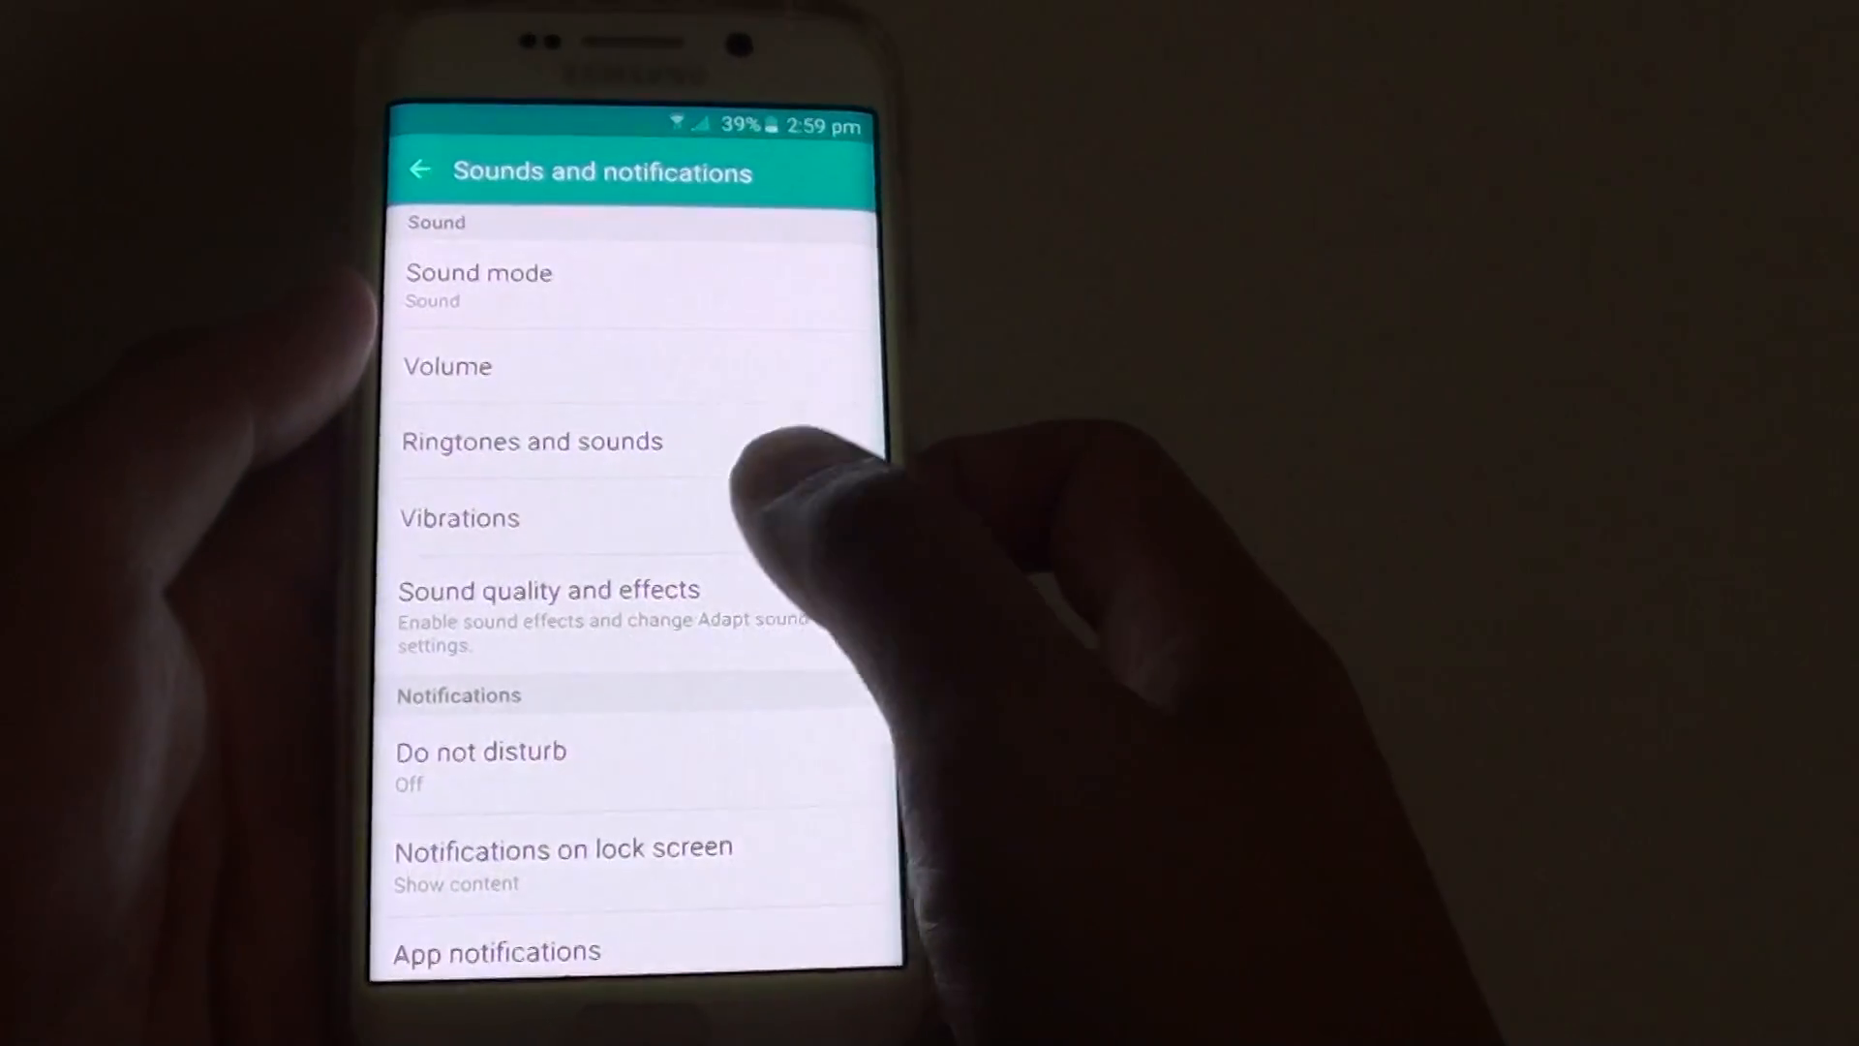
Step: Turn Keyboard vibration off under Vibrations, then leave to test the keyboard
left_click(459, 519)
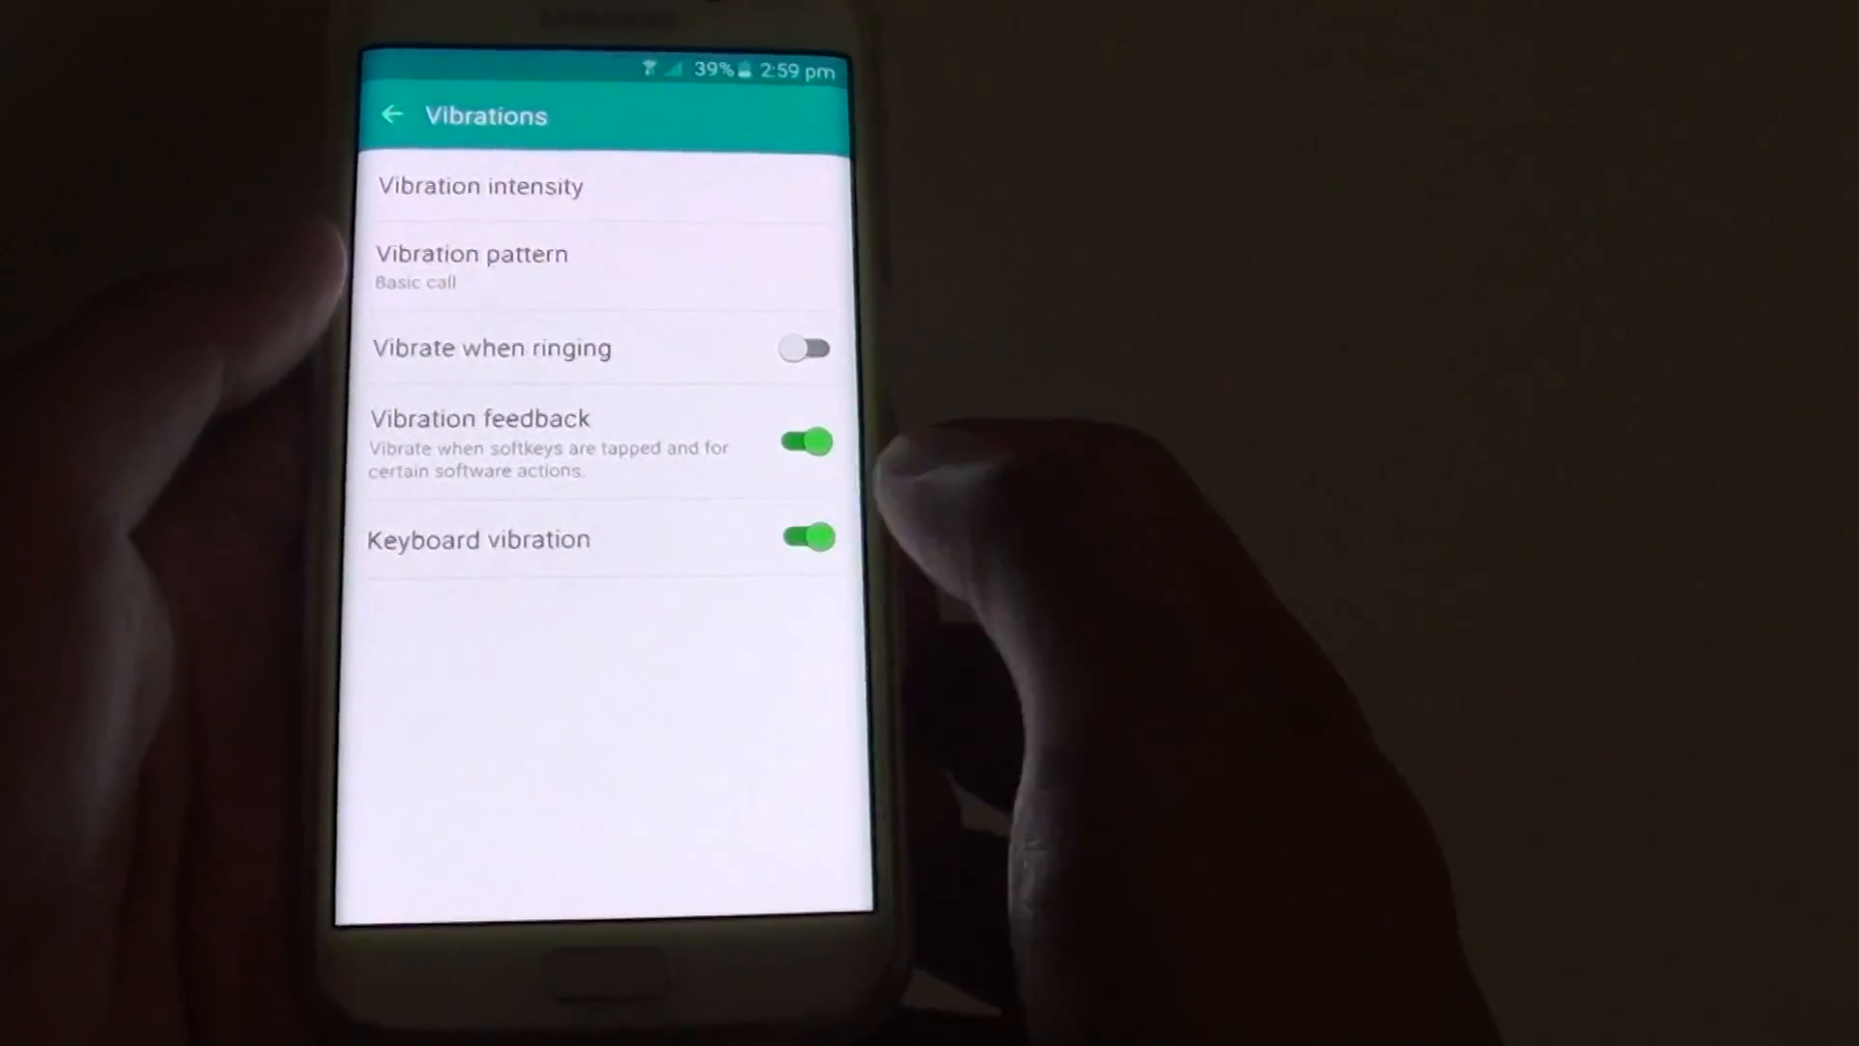
left_click(806, 536)
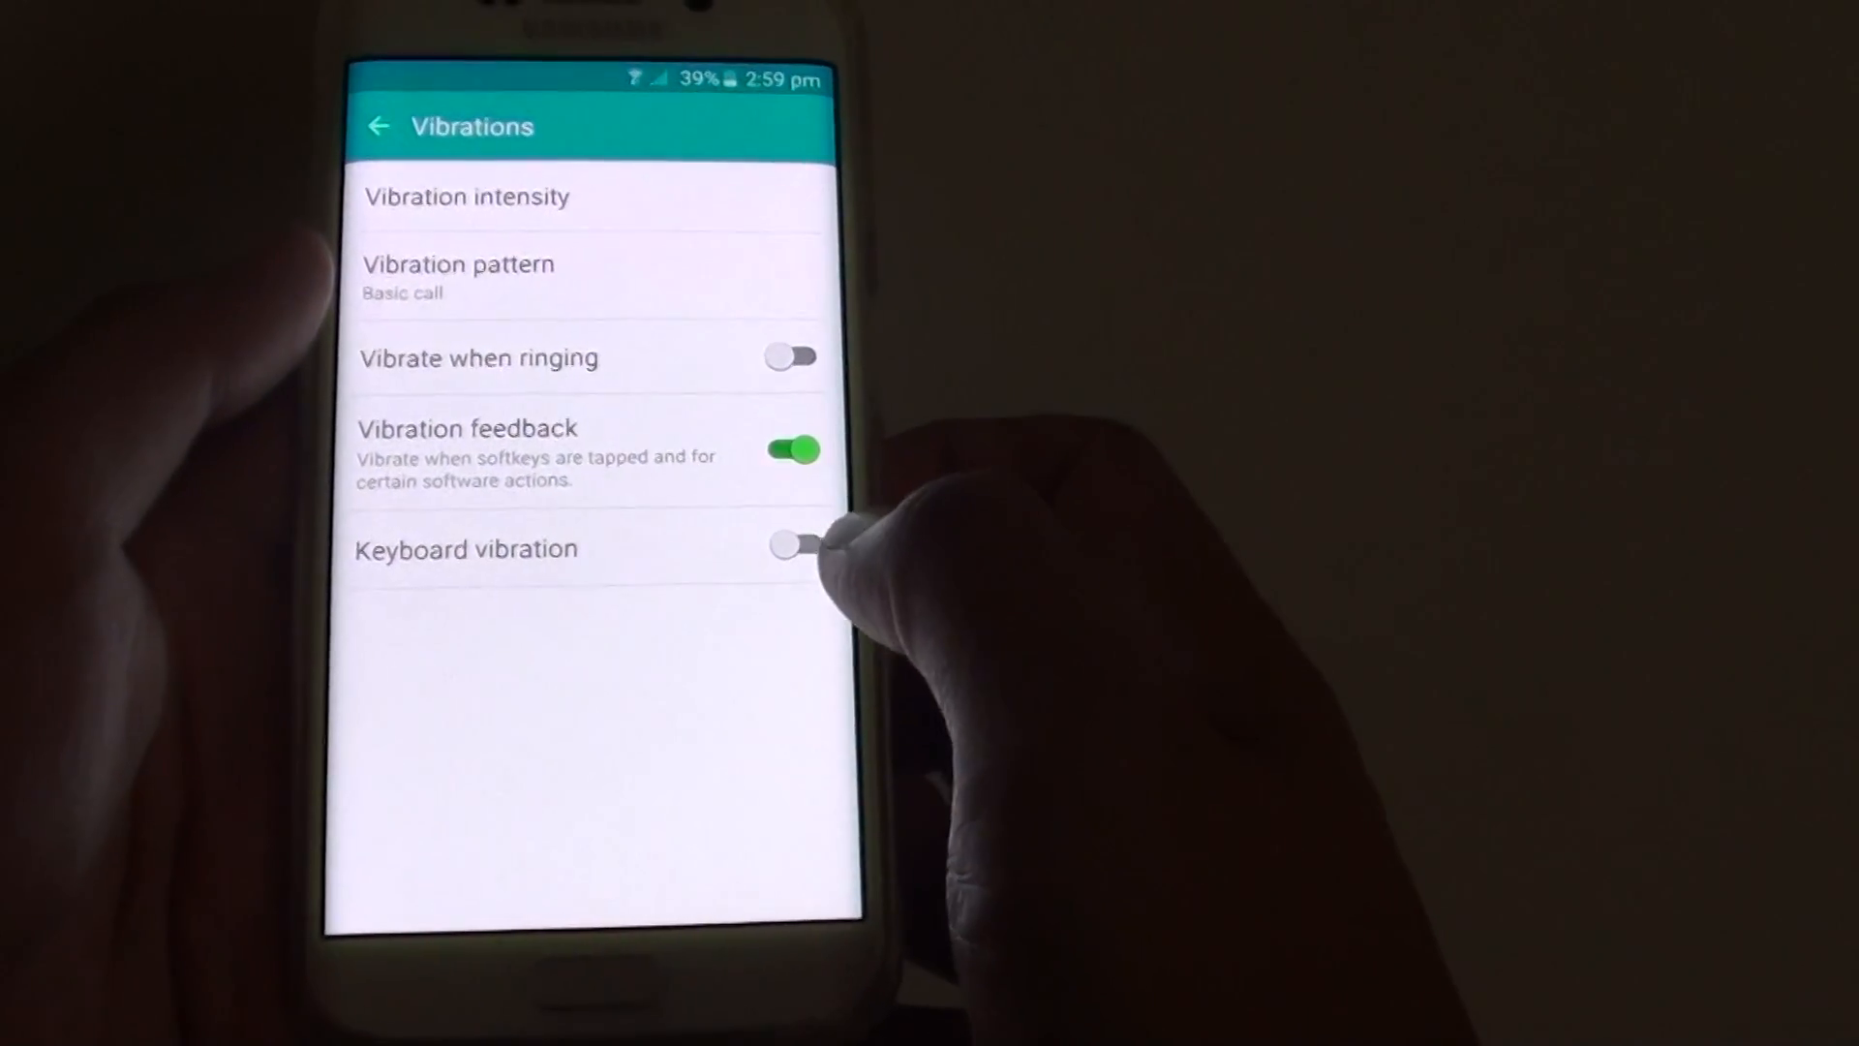
left_click(785, 546)
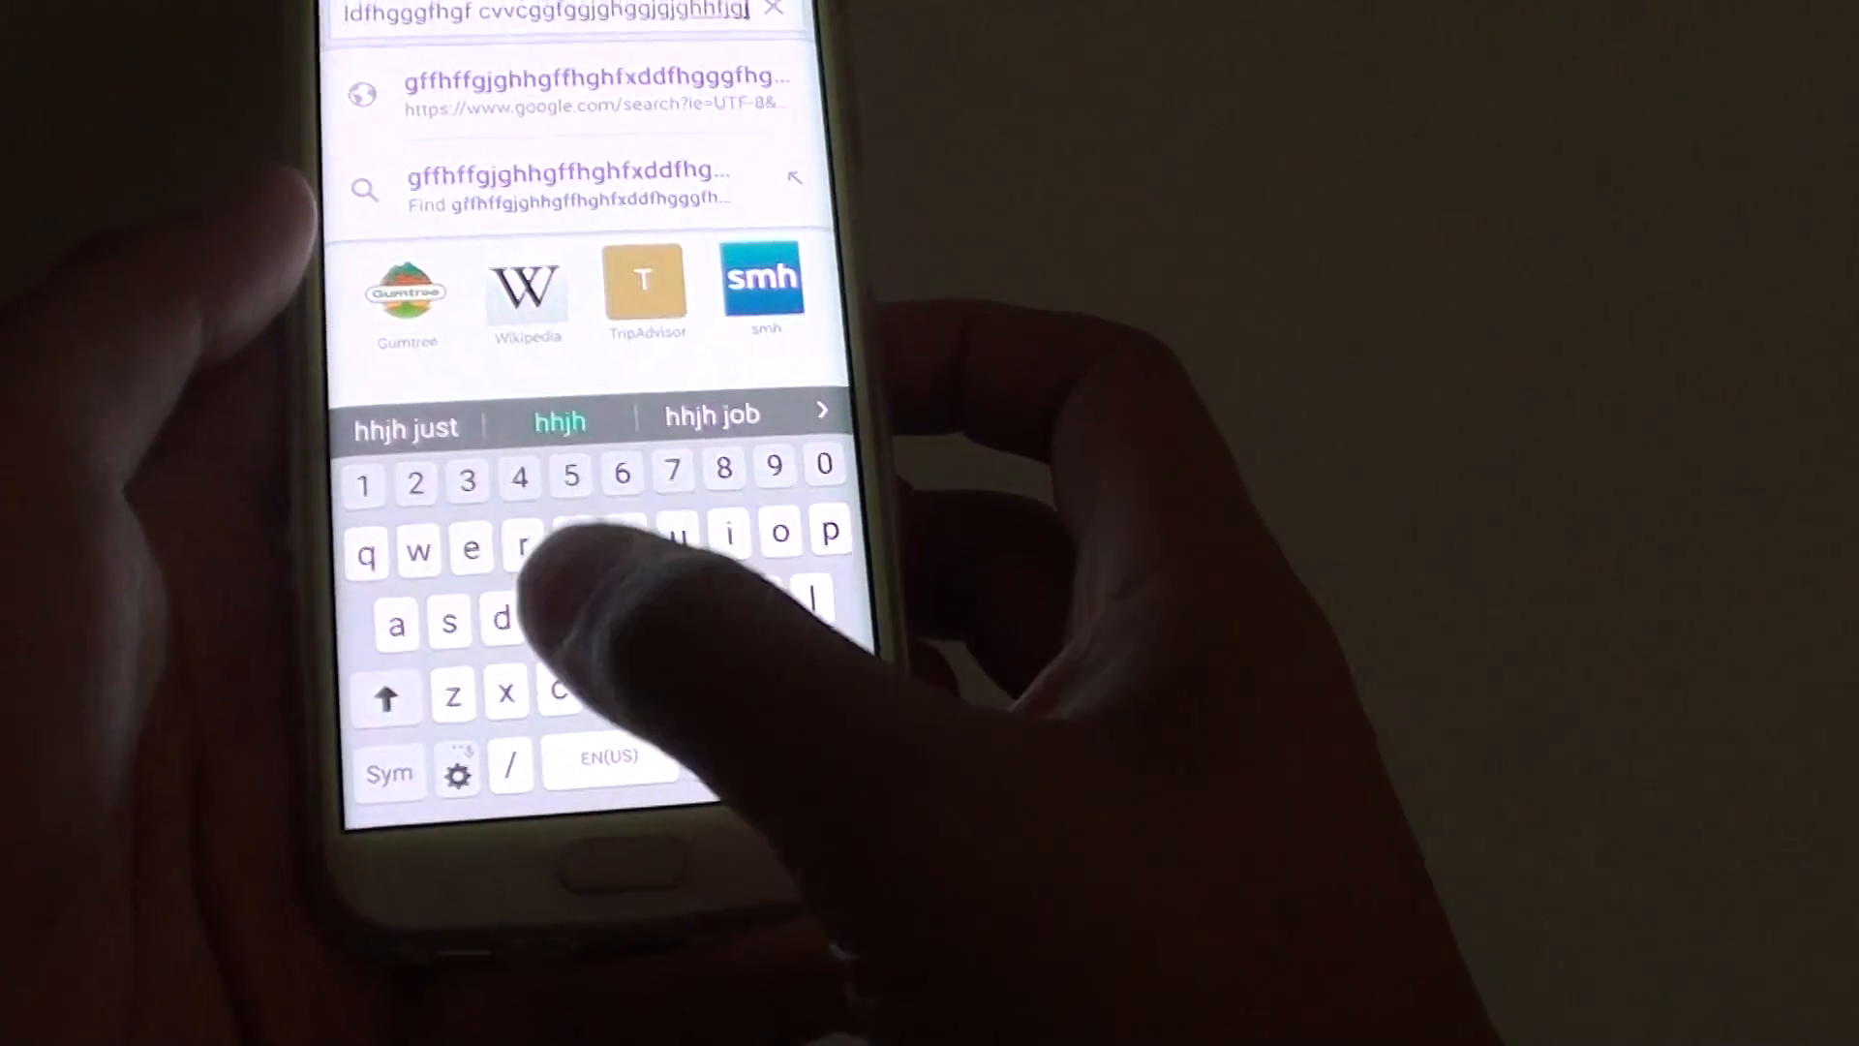
Step: Enter the test character 'g' in the Samsung Internet search field to check for vibration
type("g")
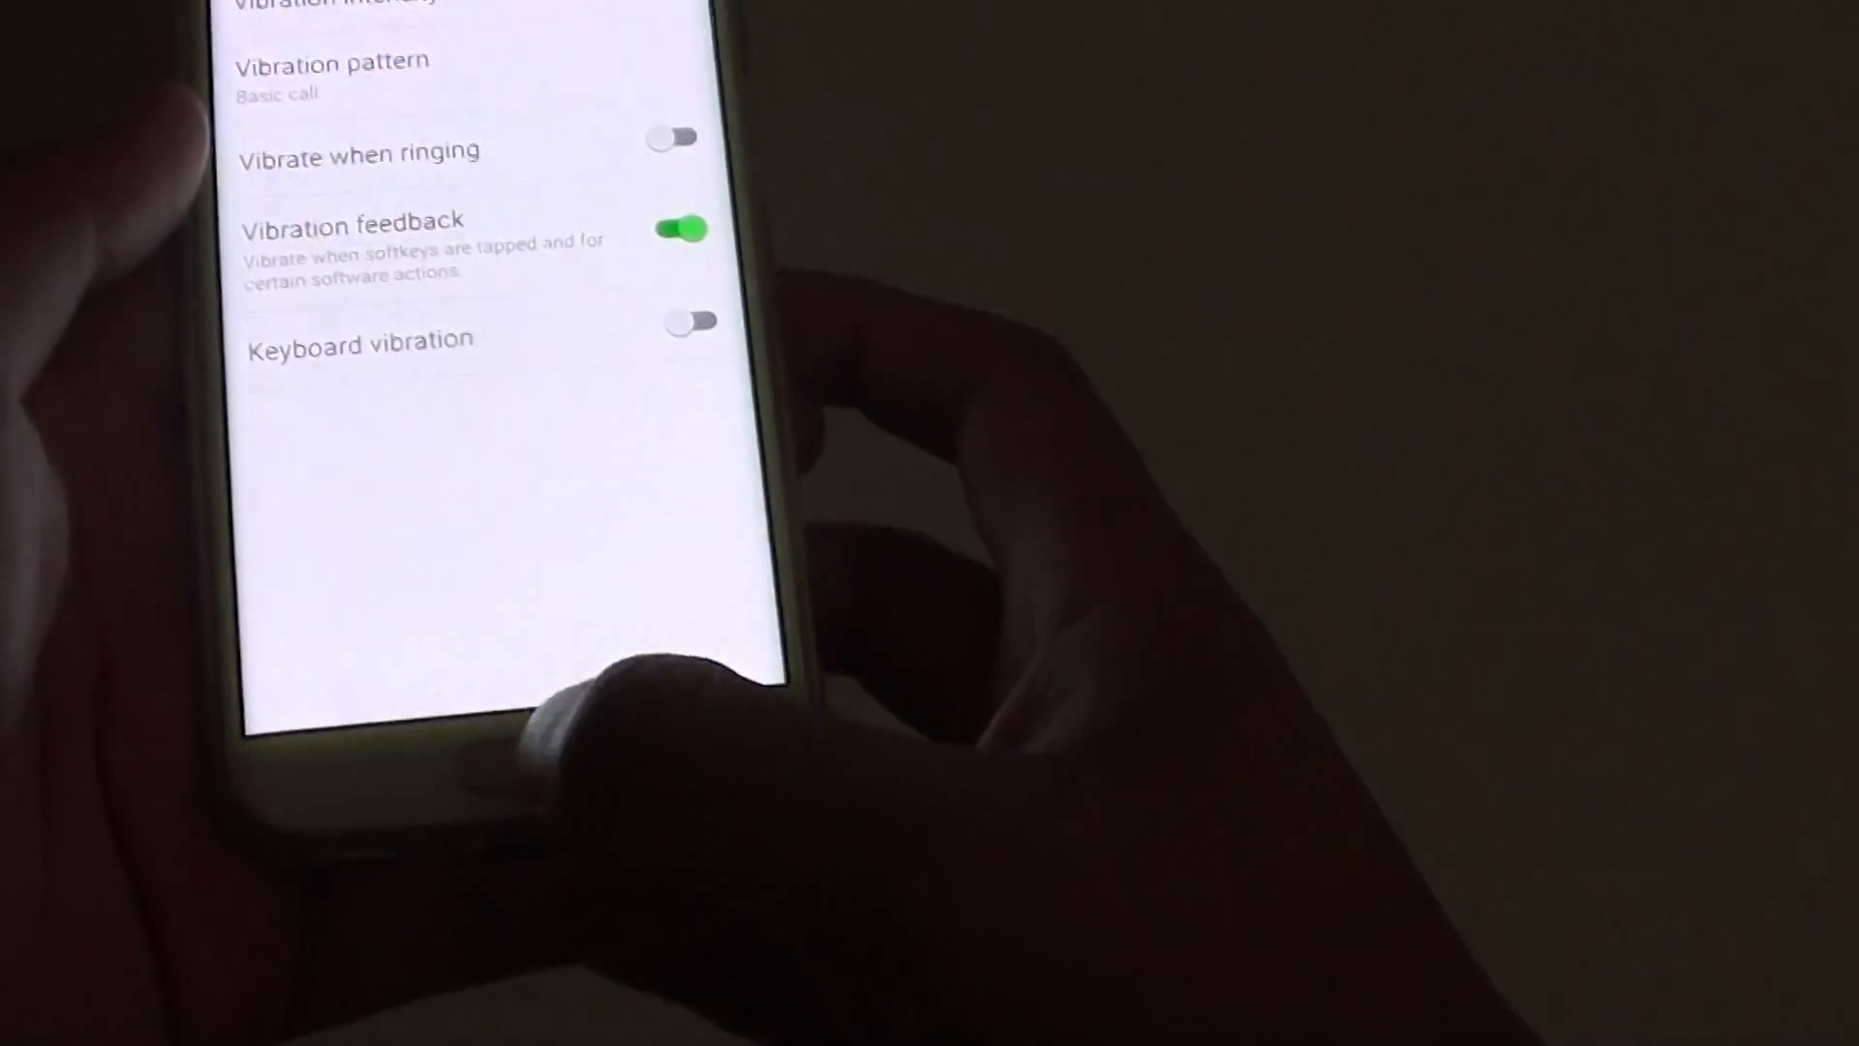
Step: Show the recent-apps overview with Settings and Samsung Internet listed
left_click(453, 871)
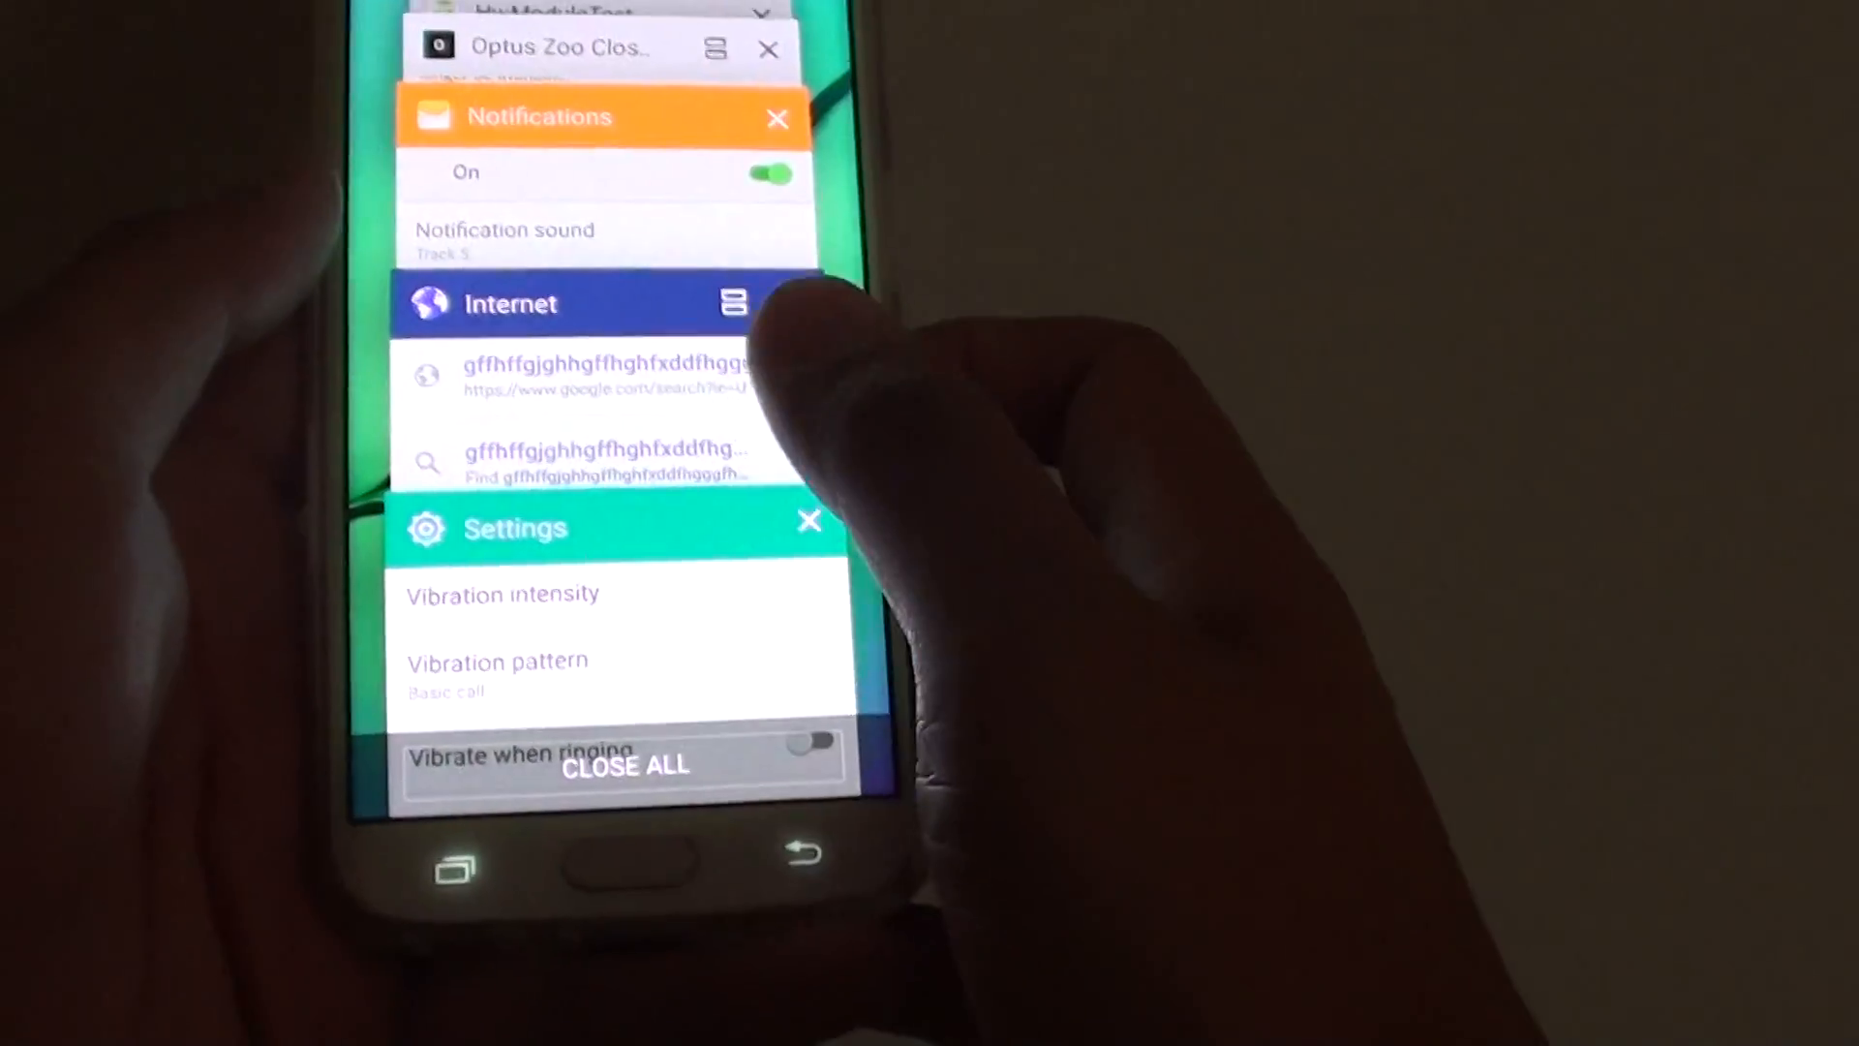